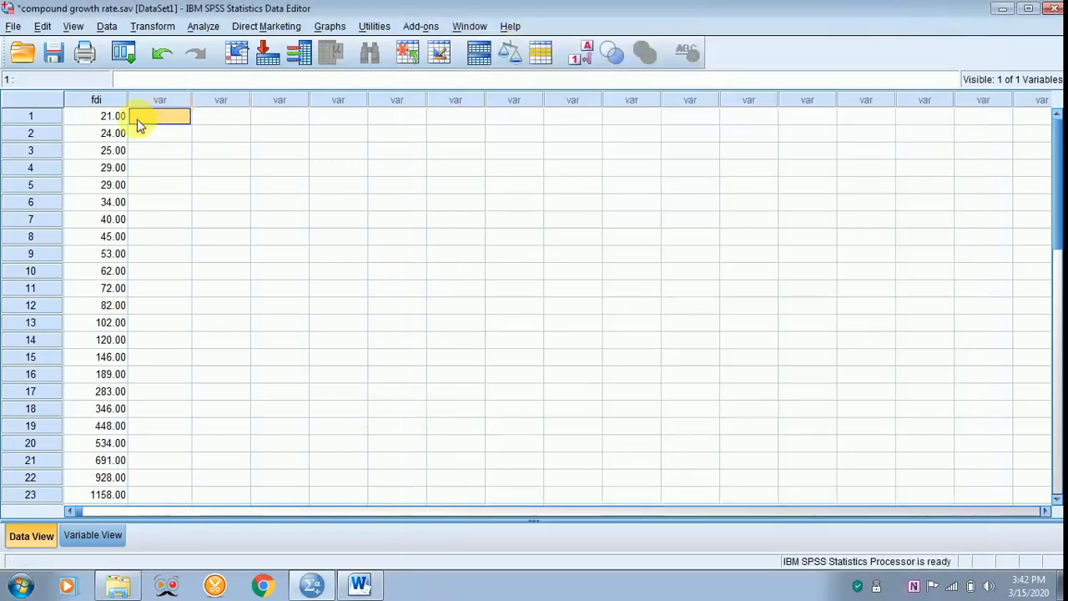
{"action": "mouse_move", "coordinate": [170, 154]}
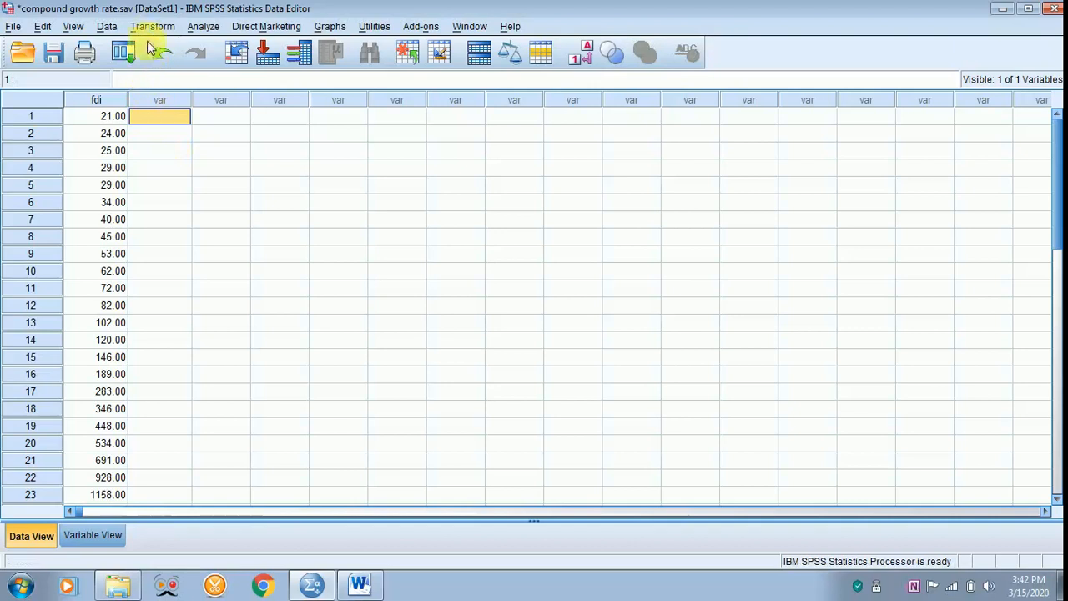
Step: Start a fresh Compute Variable setup via Transform, resetting previous entries
{"action": "left_click", "coordinate": [154, 26]}
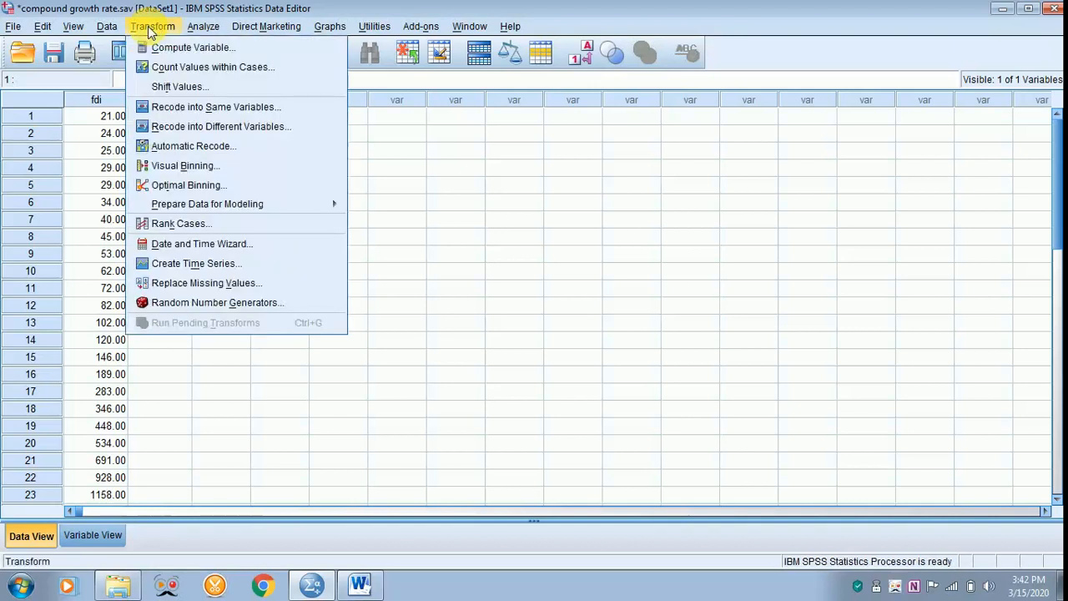
{"action": "left_click", "coordinate": [204, 46]}
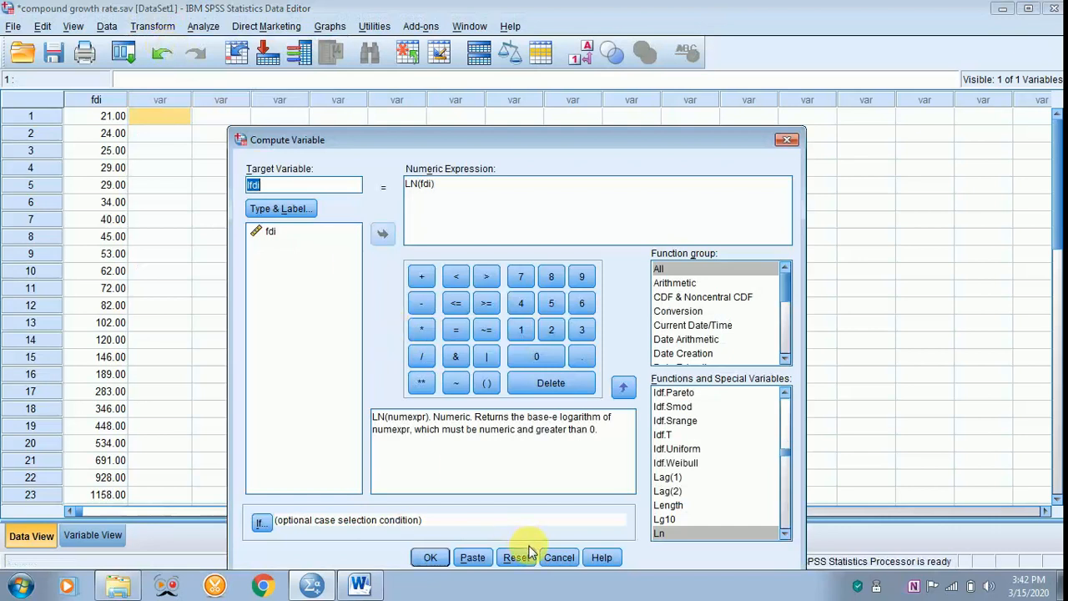
{"action": "left_click", "coordinate": [514, 557]}
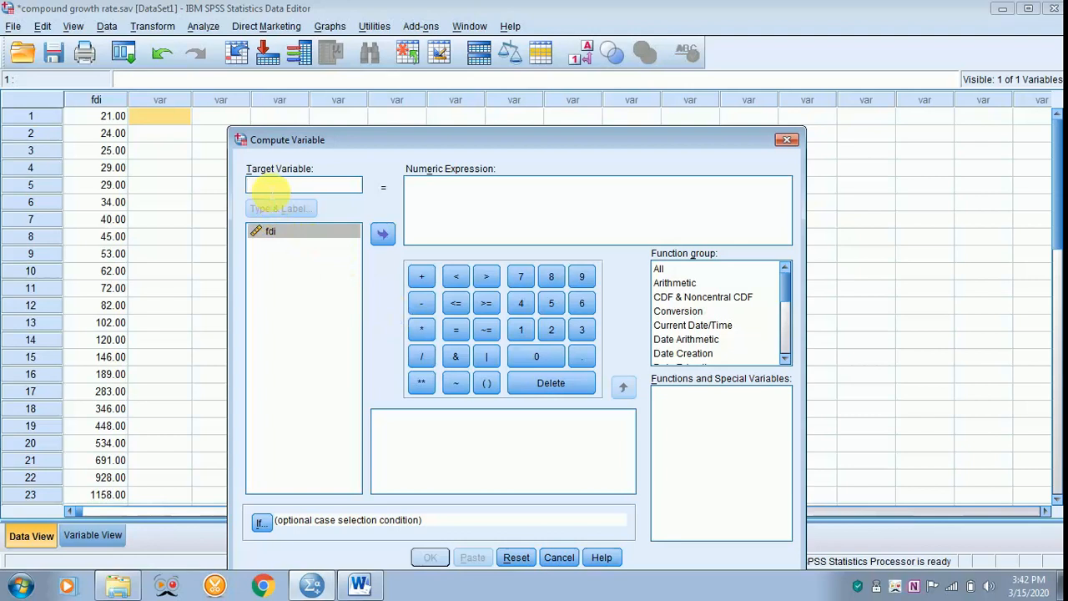
Step: Name the target variable lfdi and enter ln(fdi) as its expression
{"action": "type", "text": "lfdi"}
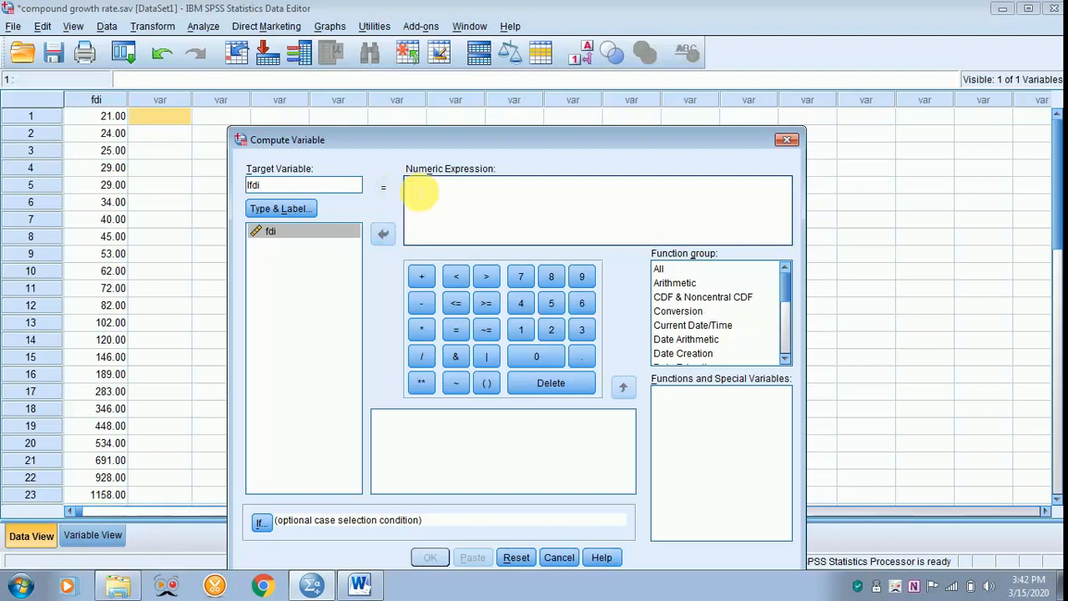
{"action": "type", "text": "ln("}
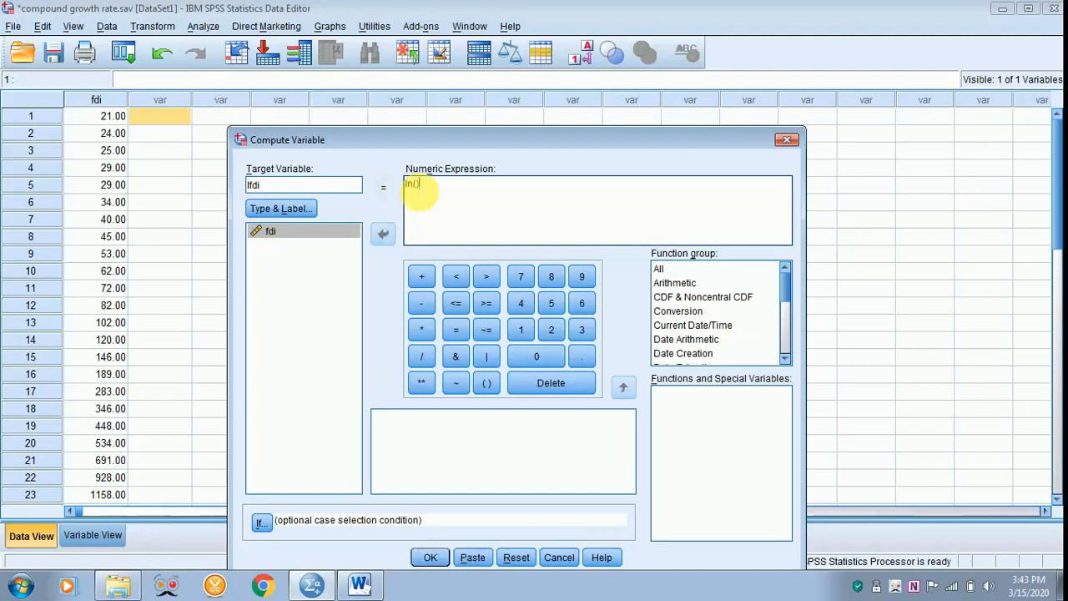
{"action": "type", "text": "fdi"}
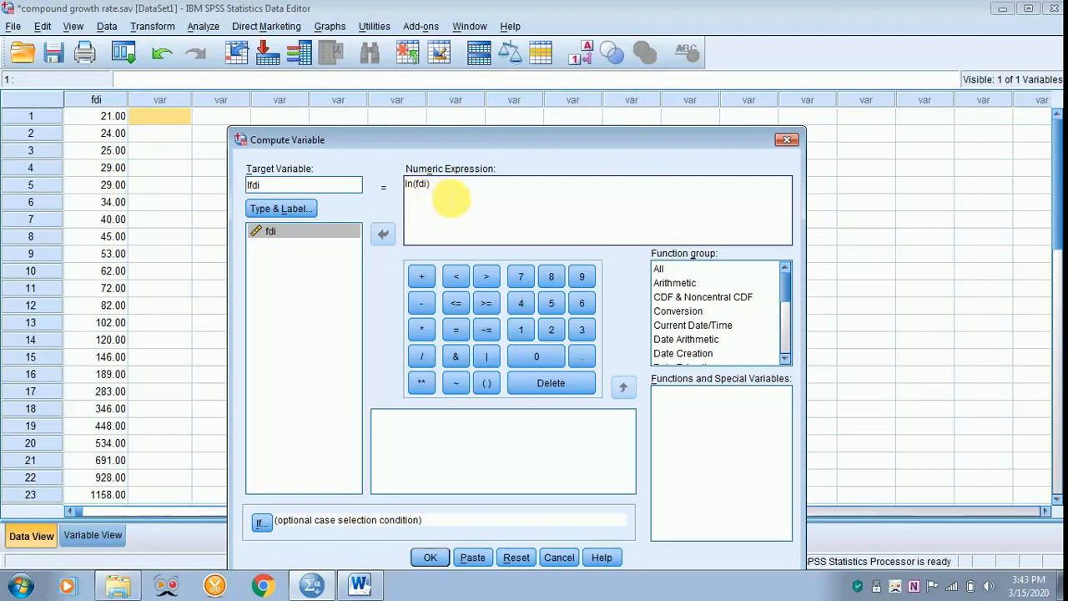
{"action": "mouse_move", "coordinate": [443, 192]}
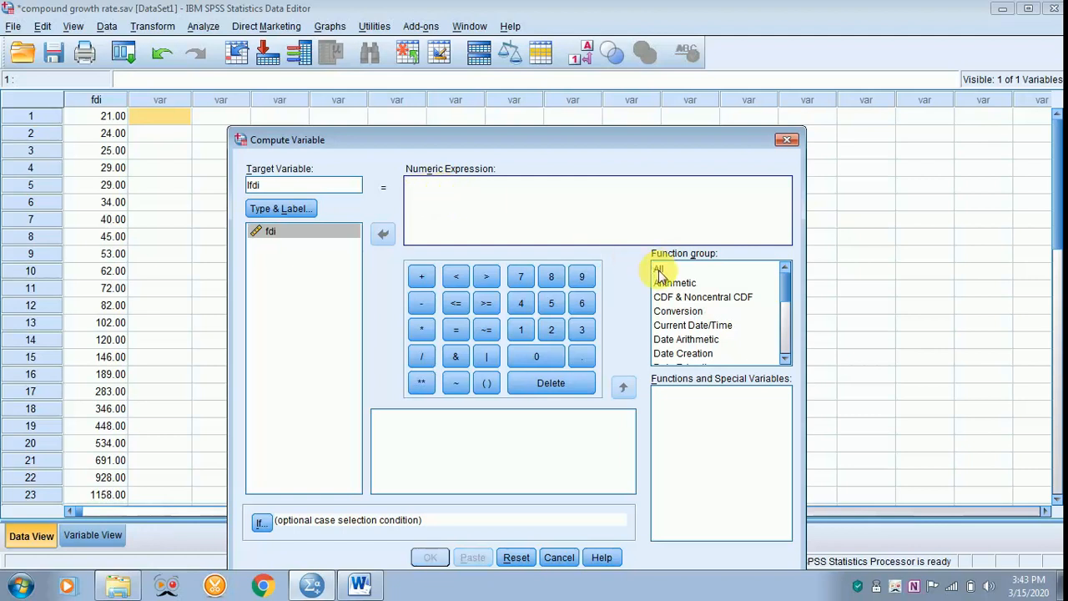
Step: Insert the Ln function from the All function group into the numeric expression
{"action": "left_click", "coordinate": [657, 267]}
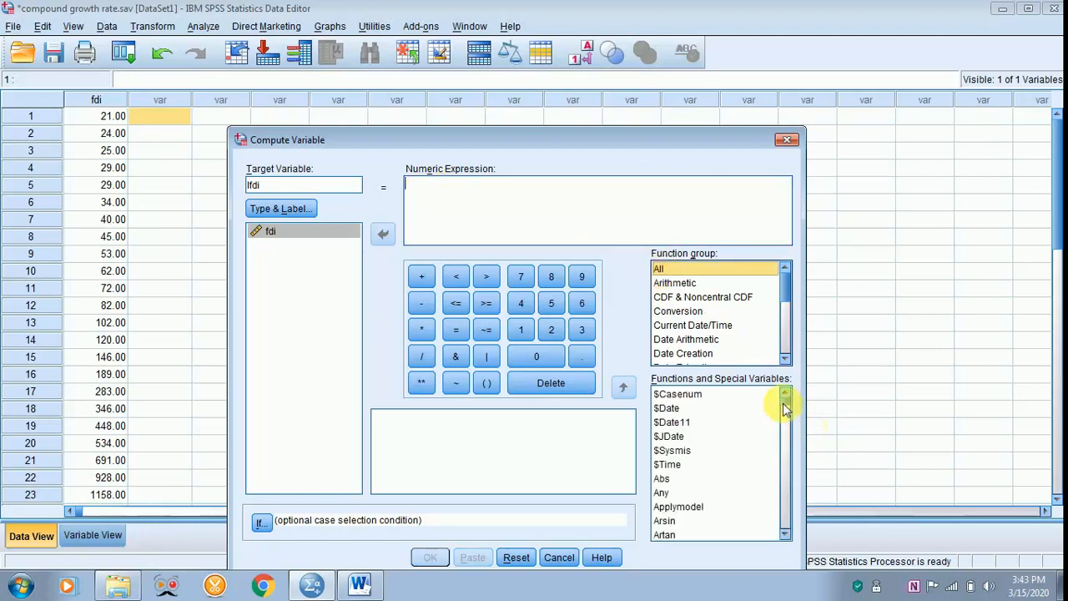
{"action": "scroll", "scroll_direction": "down", "scroll_amount": 3}
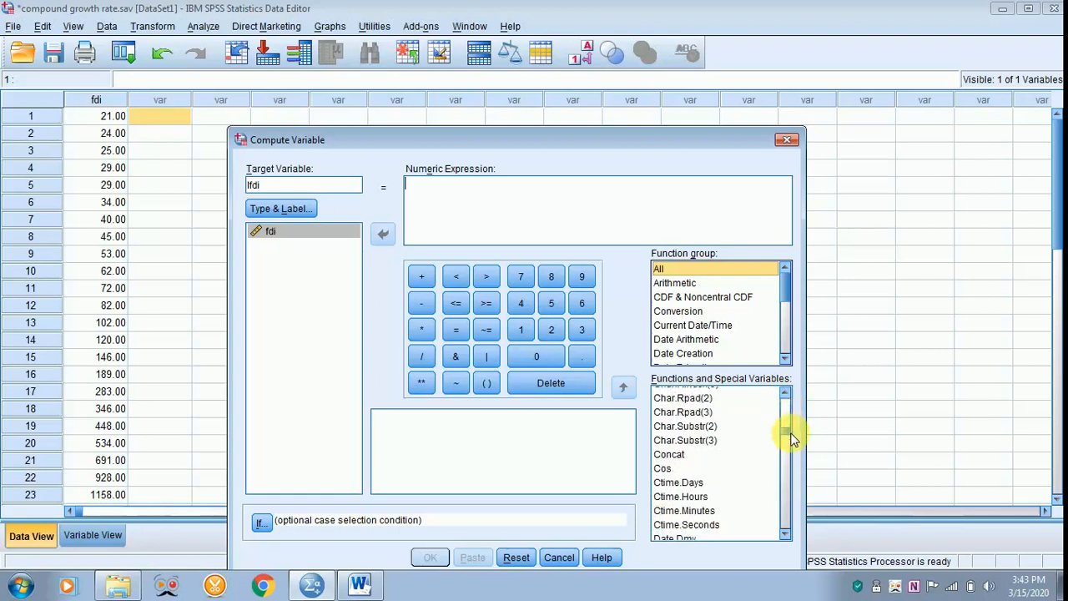
{"action": "scroll", "scroll_direction": "down", "scroll_amount": 3}
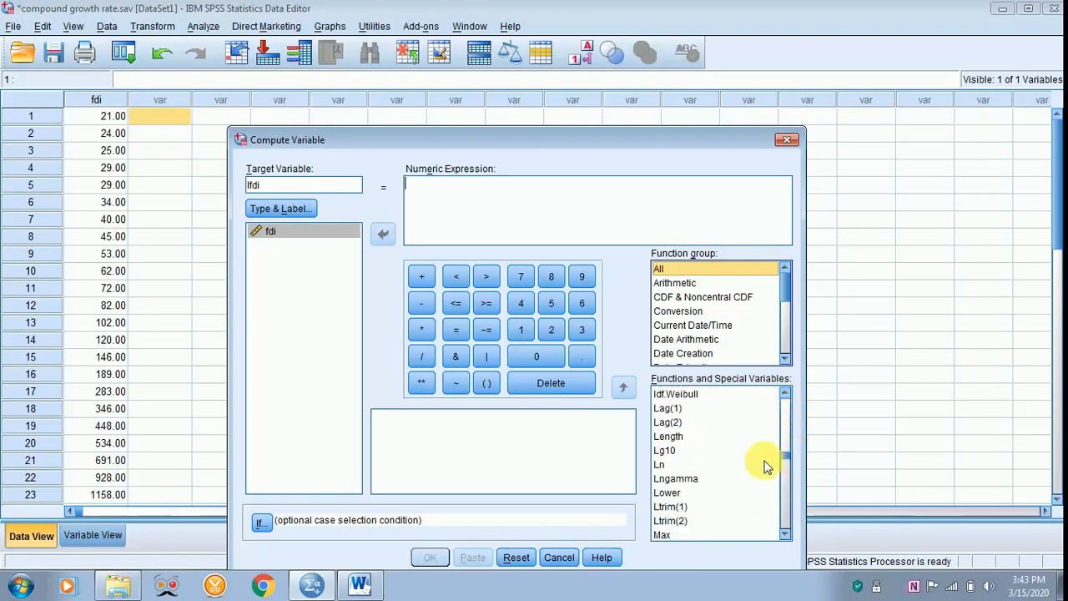
{"action": "left_click", "coordinate": [657, 463]}
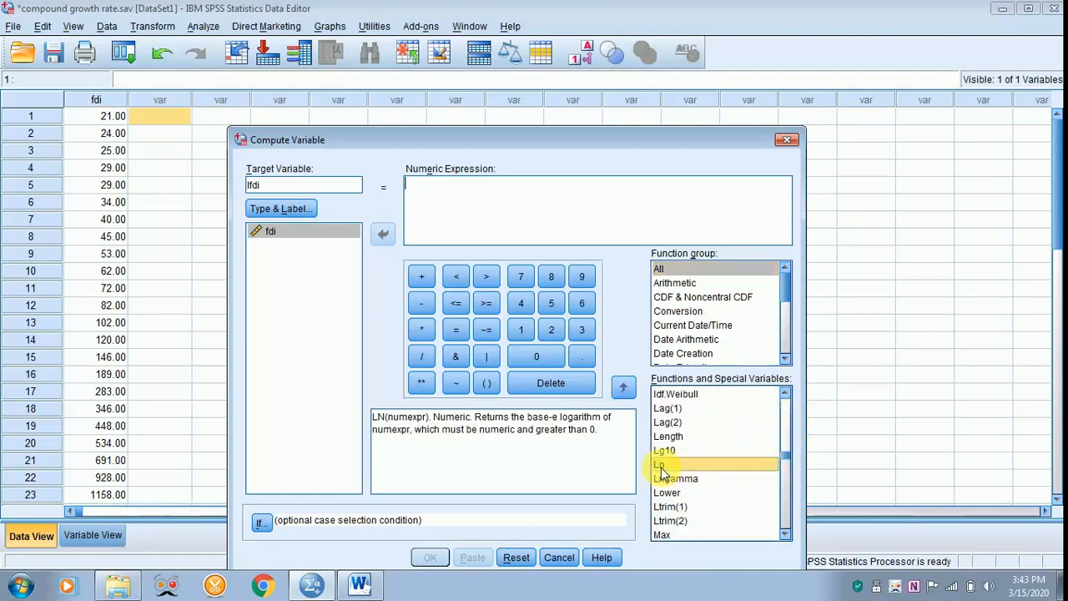
{"action": "mouse_move", "coordinate": [664, 467]}
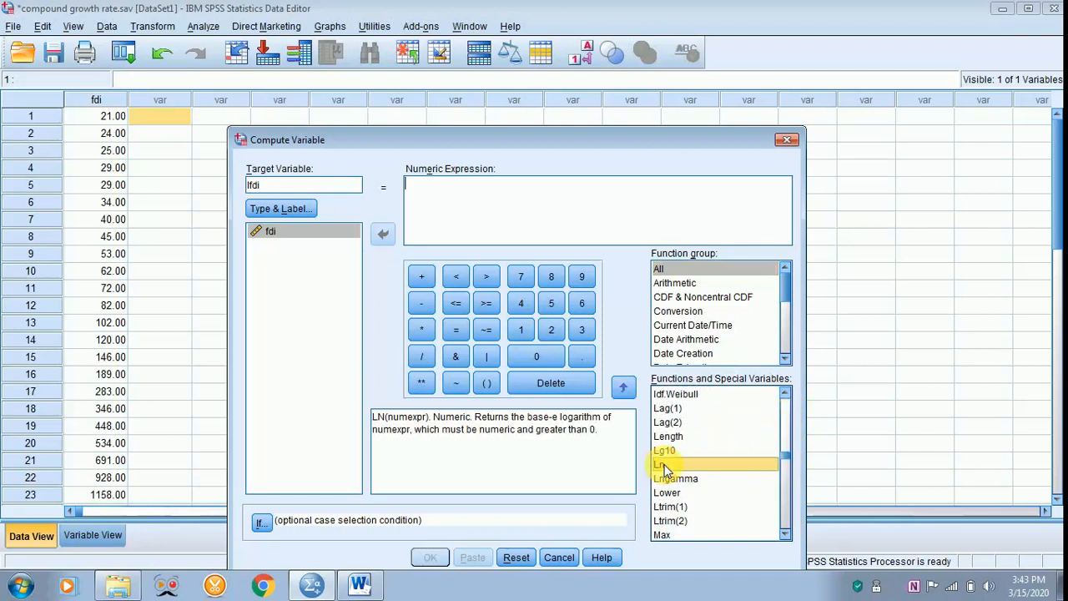
{"action": "double_click", "coordinate": [661, 464]}
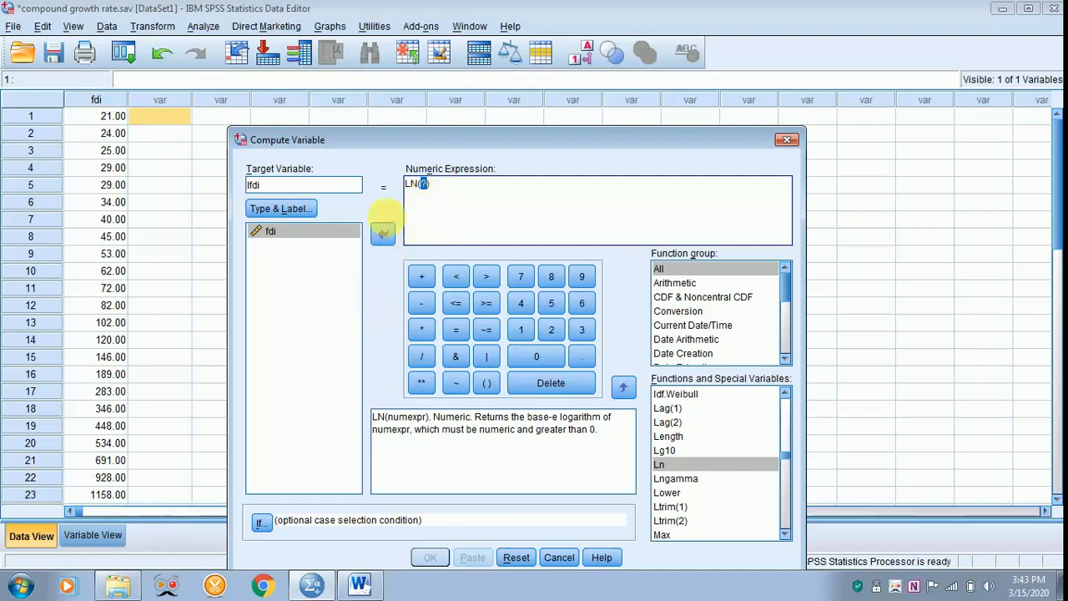
{"action": "mouse_move", "coordinate": [330, 231]}
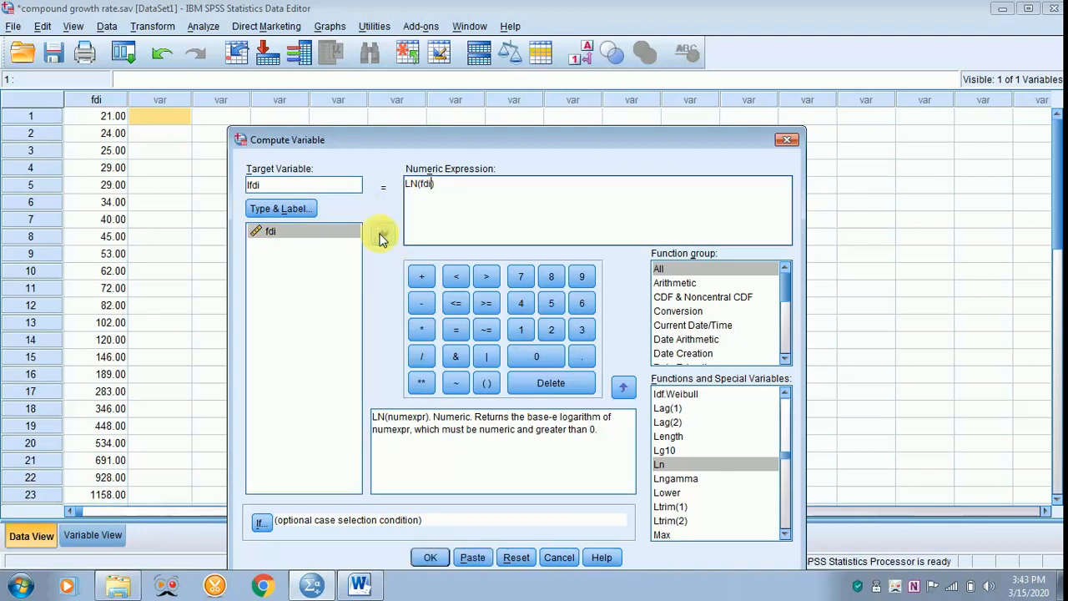
{"action": "mouse_move", "coordinate": [467, 178]}
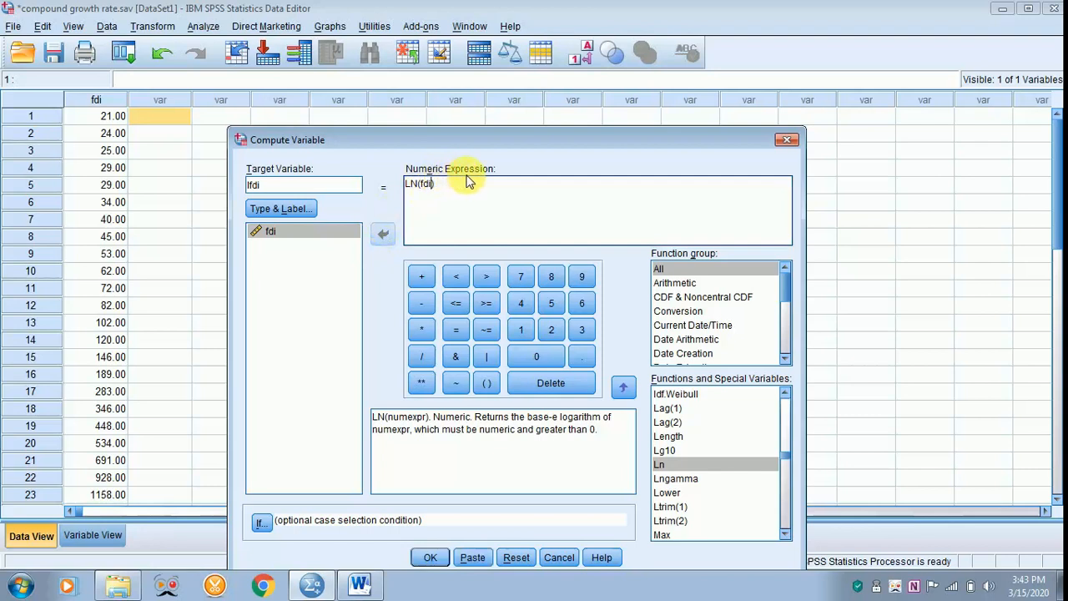
{"action": "mouse_move", "coordinate": [644, 140]}
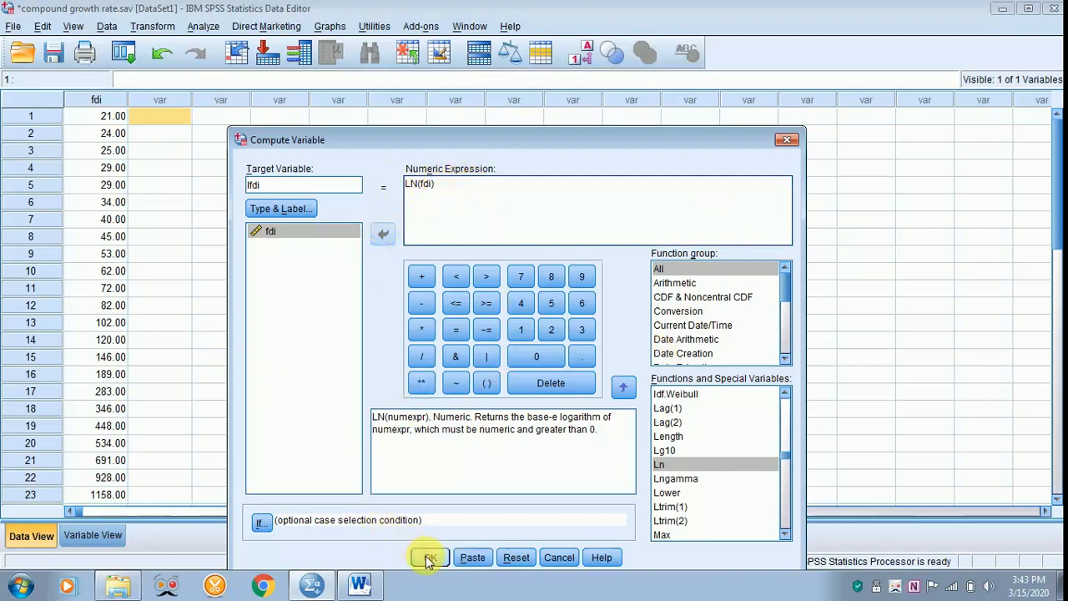
Step: Run COMPUTE lfdi=LN(fdi) to create the new variable
{"action": "left_click", "coordinate": [428, 557]}
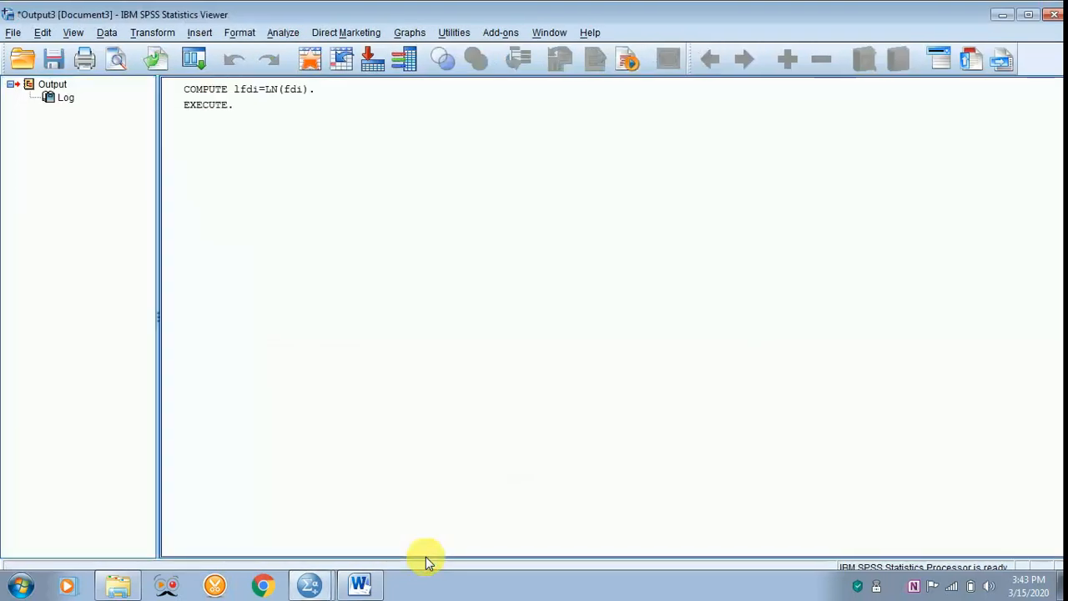
{"action": "mouse_move", "coordinate": [996, 17]}
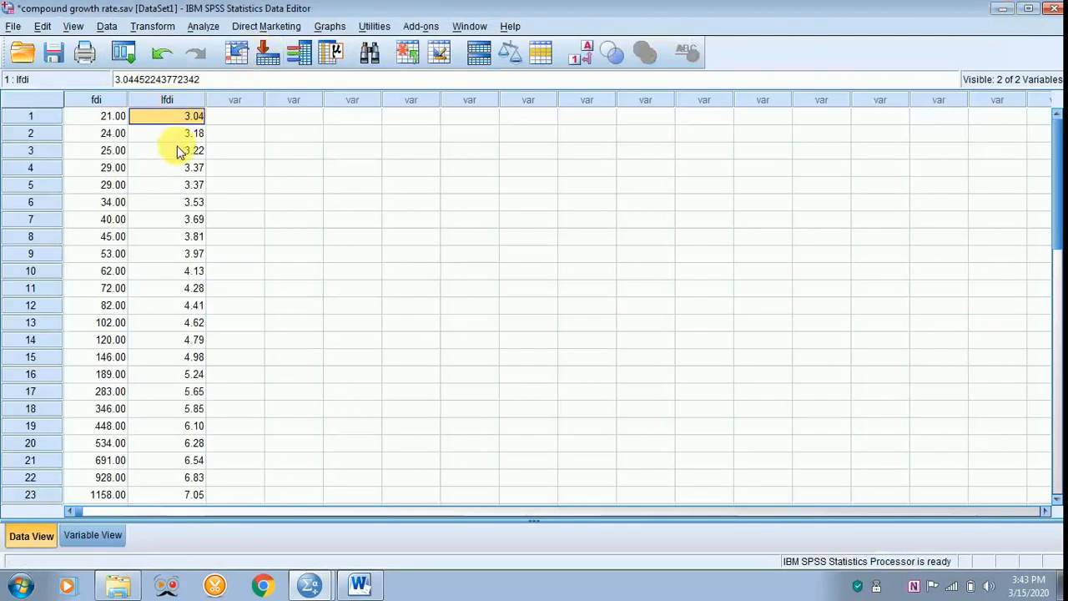
{"action": "mouse_move", "coordinate": [182, 271]}
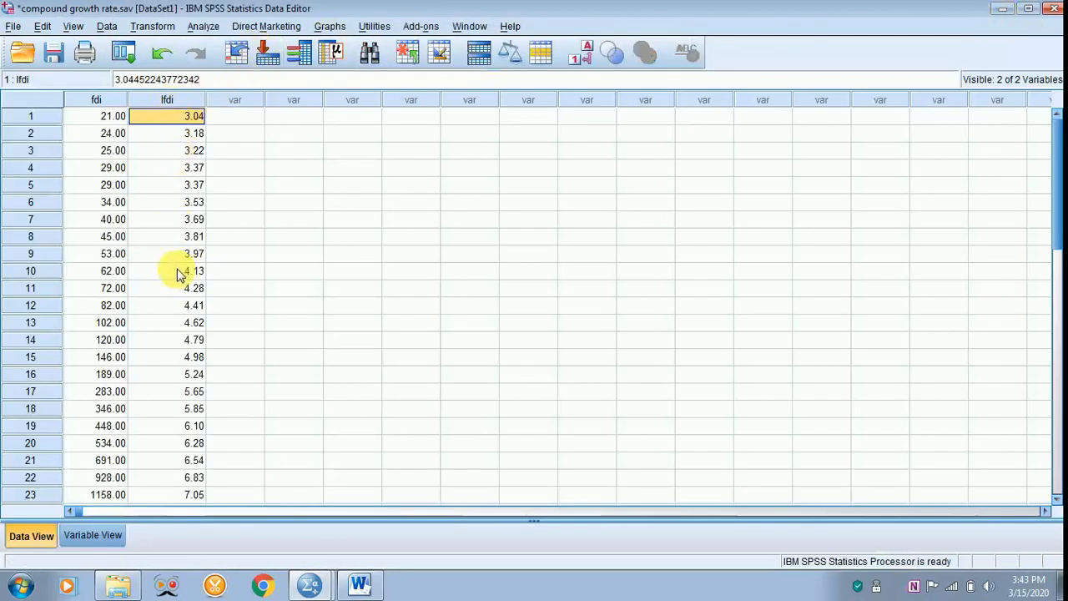